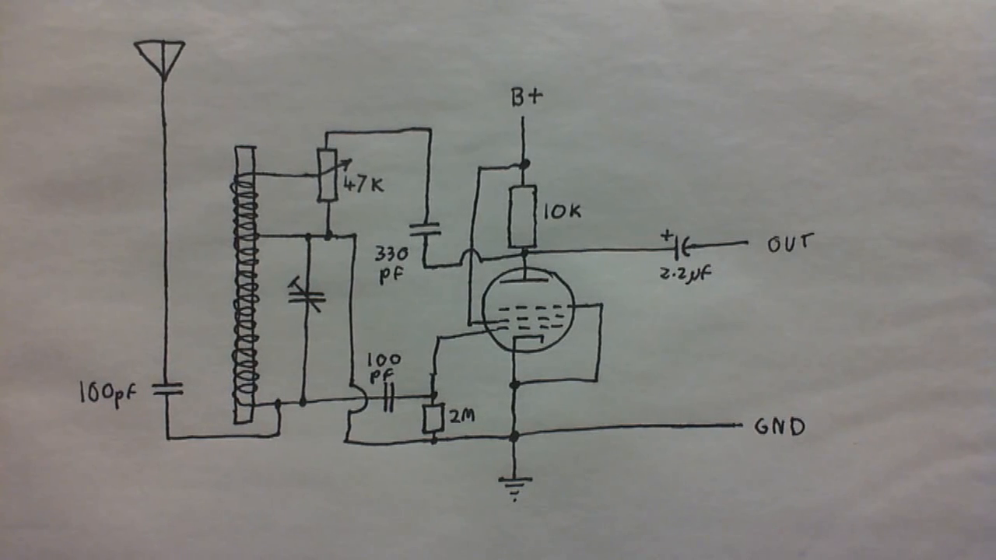
{"action": "mouse_move", "coordinate": [265, 327]}
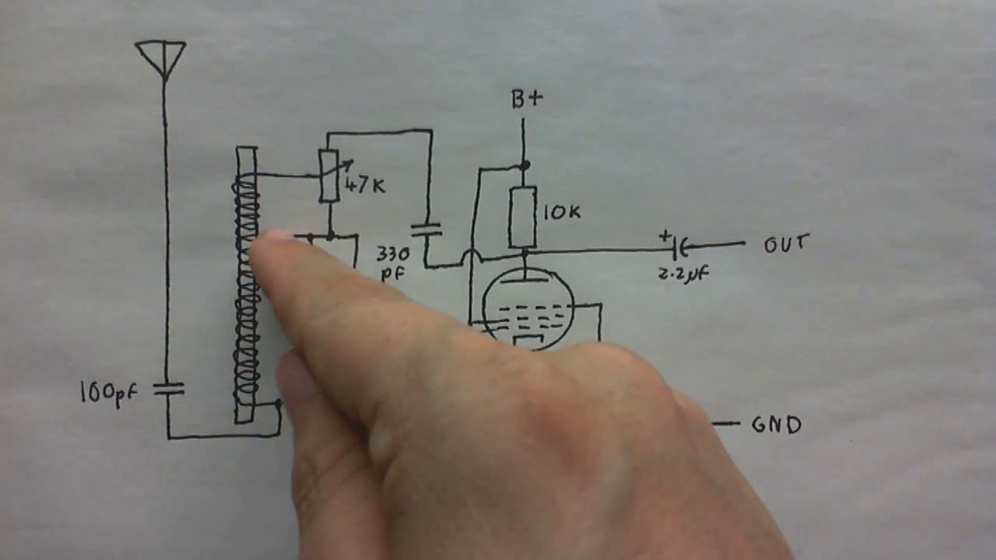